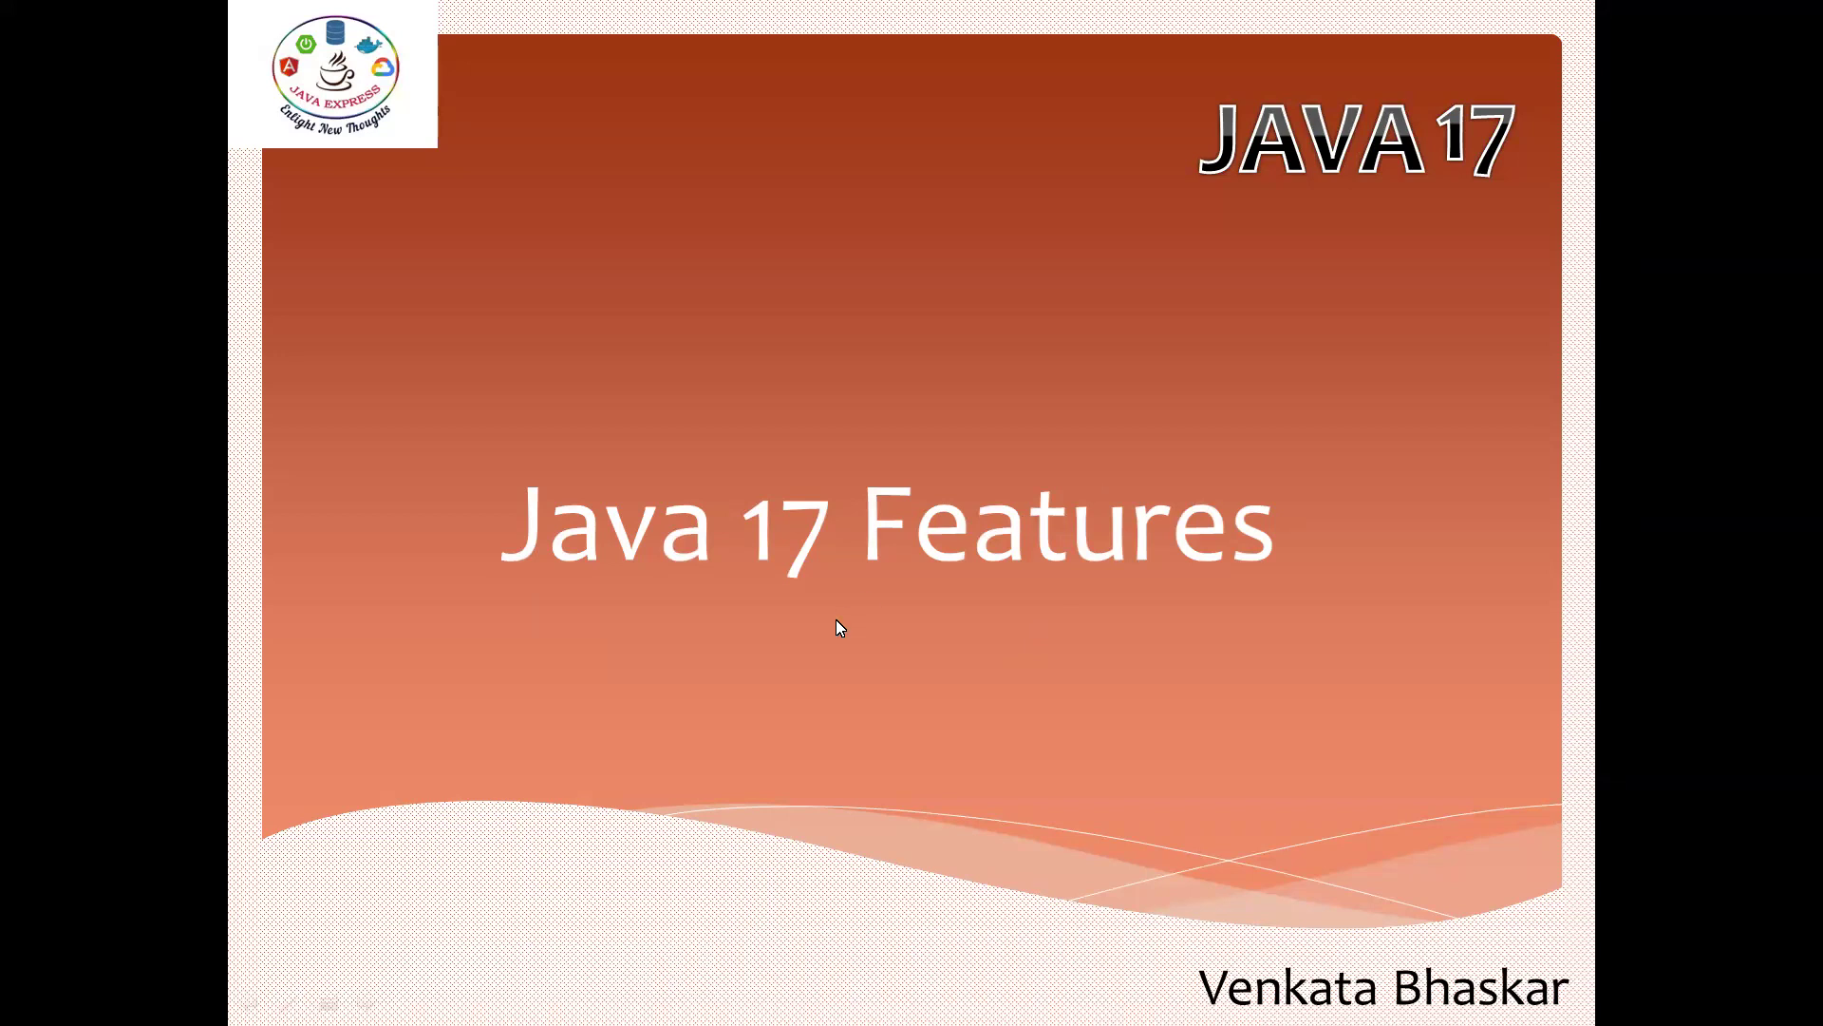
Advance the slideshow to the 'Java 17 Features' slide with Sealed Classes and Pattern Matching
key(Right)
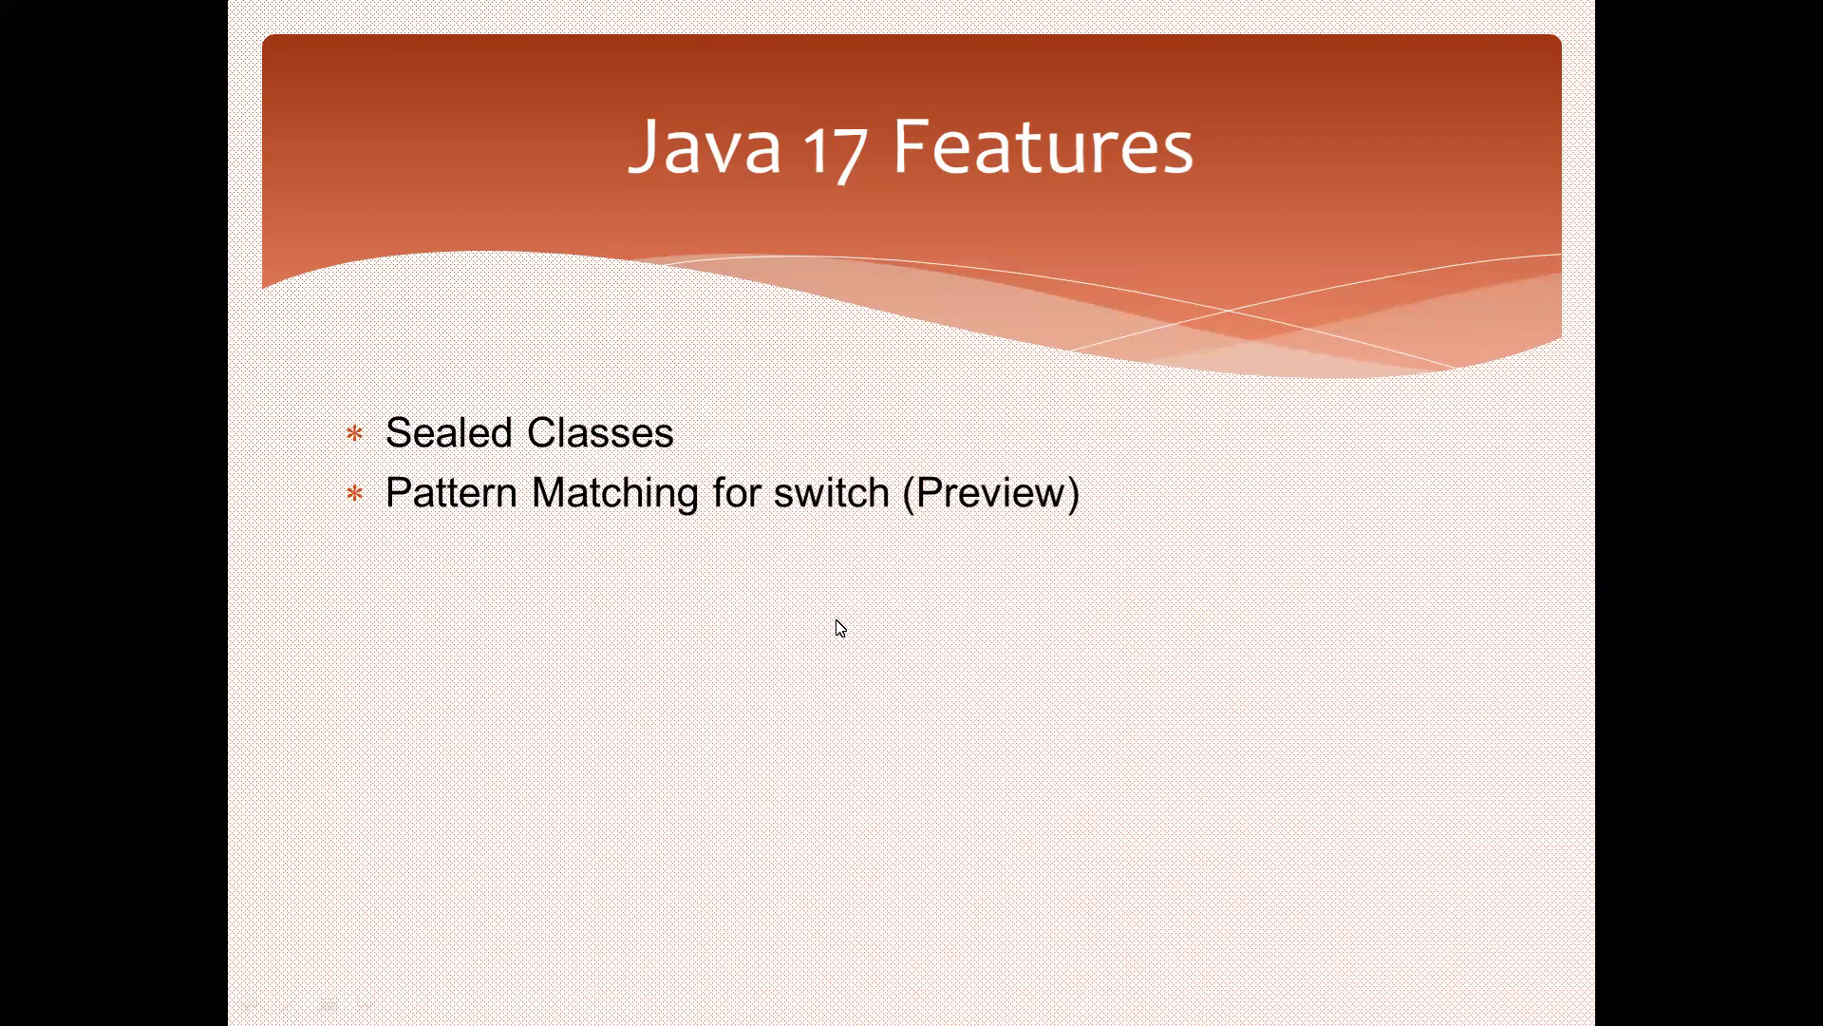
mouse_move(714, 658)
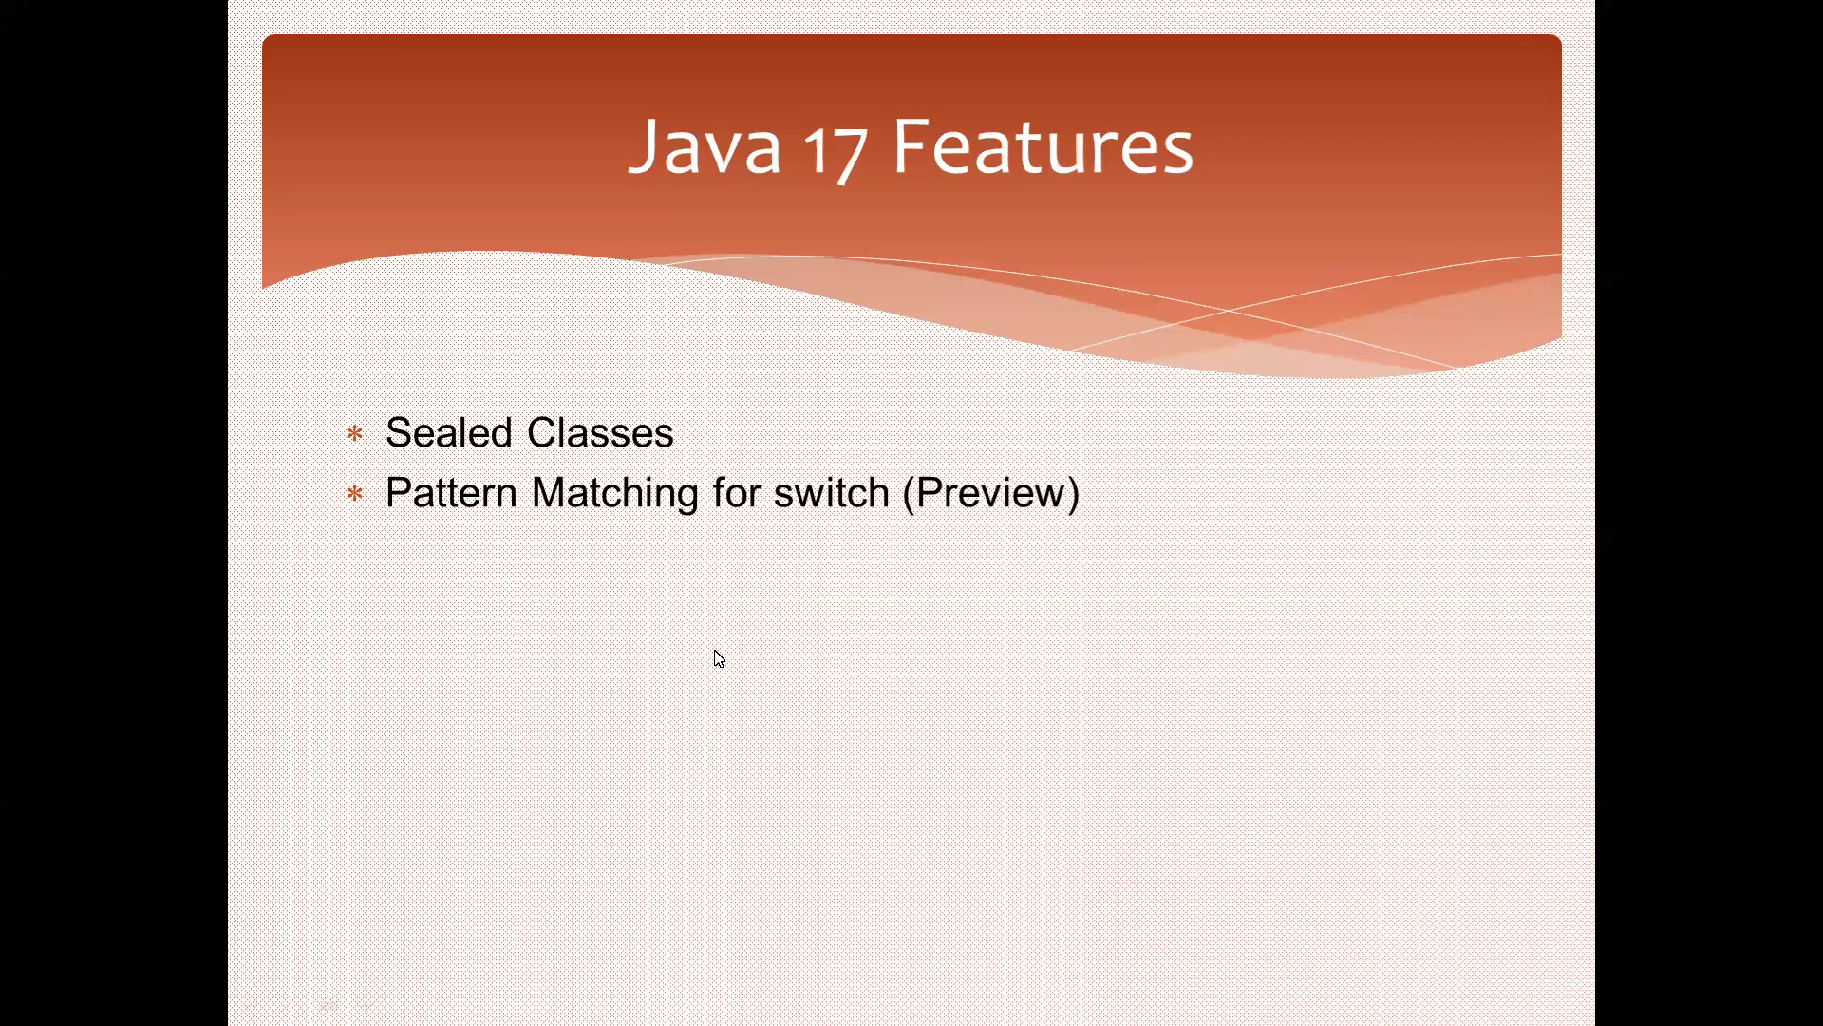